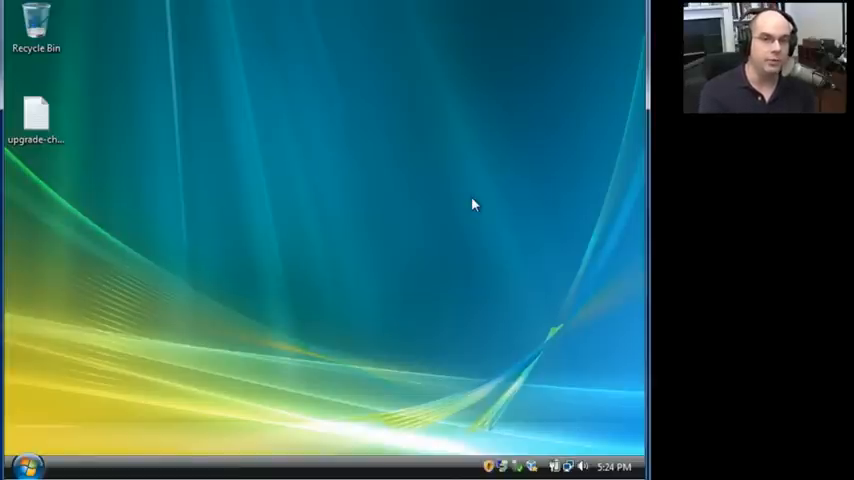
{"action": "mouse_move", "coordinate": [496, 260]}
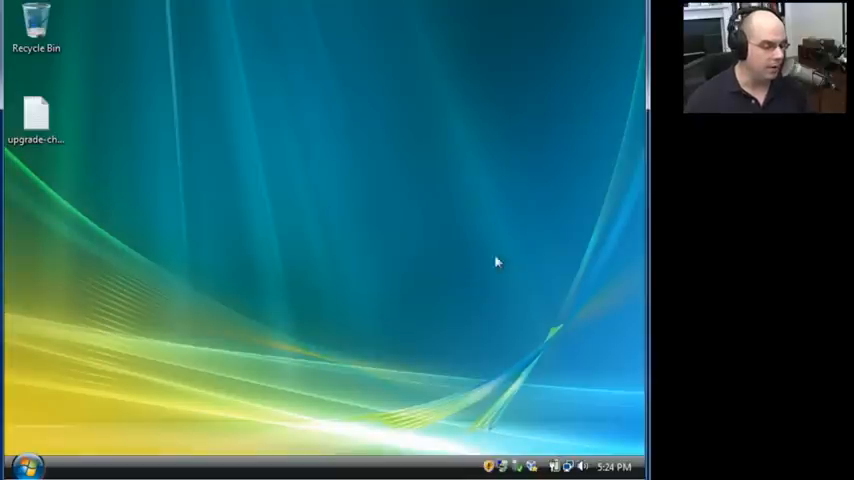
{"action": "mouse_move", "coordinate": [532, 468]}
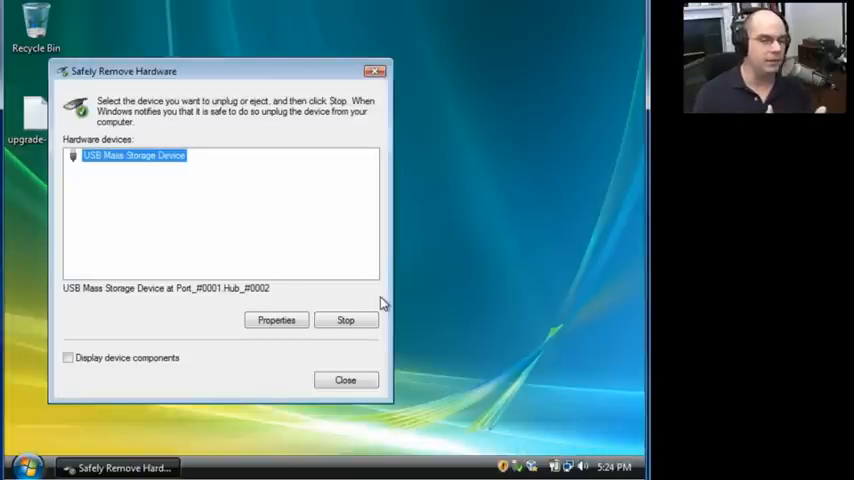
{"action": "mouse_move", "coordinate": [414, 352]}
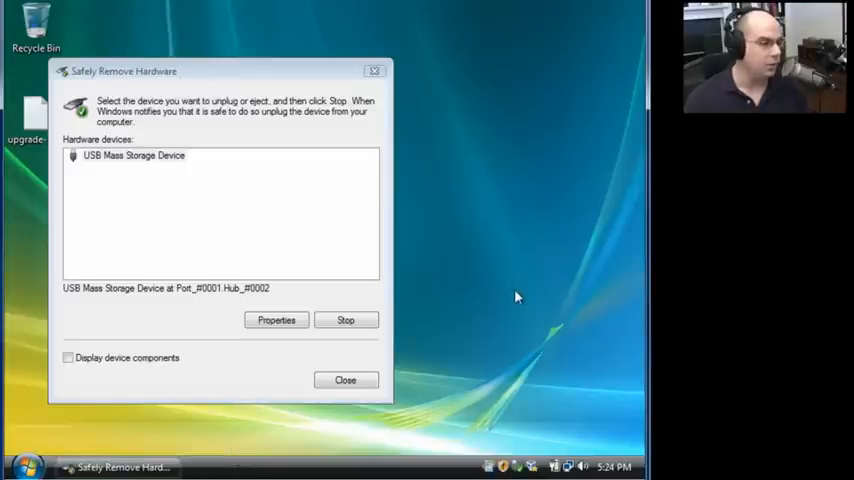
Select the USB Mass Storage Device entry in the Safely Remove Hardware list.
{"action": "left_click", "coordinate": [132, 156]}
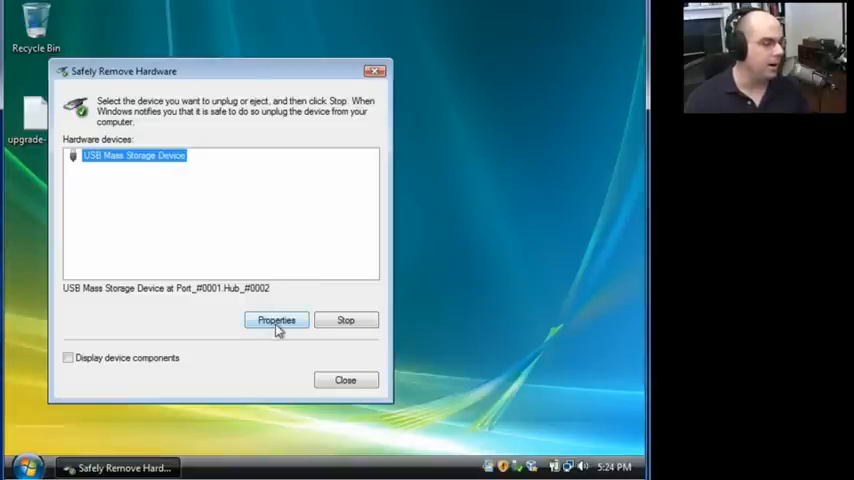
{"action": "mouse_move", "coordinate": [296, 264]}
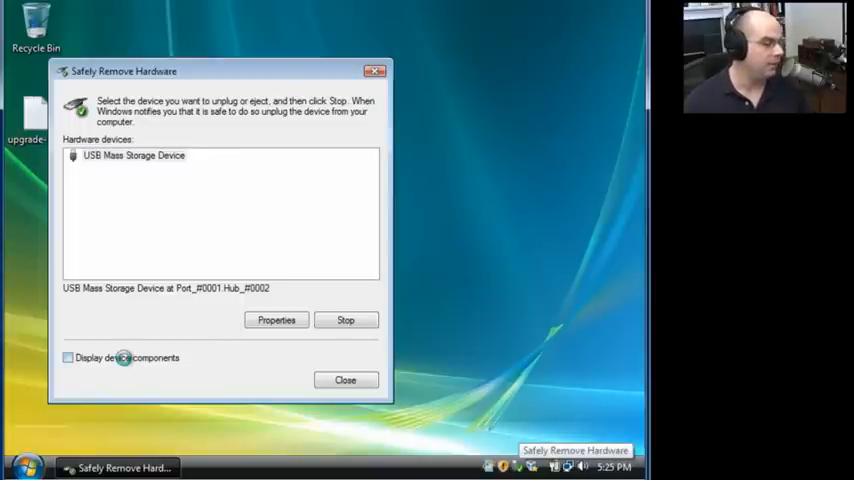
Enable 'Display device components' and select the USB Mass Storage Device, revealing the SanDisk Cruzer and volume E:.
{"action": "left_click", "coordinate": [68, 356]}
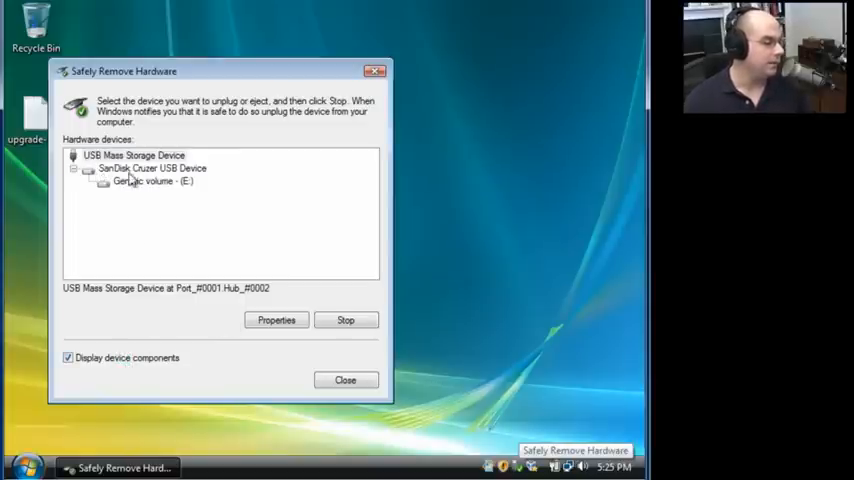
{"action": "mouse_move", "coordinate": [210, 180]}
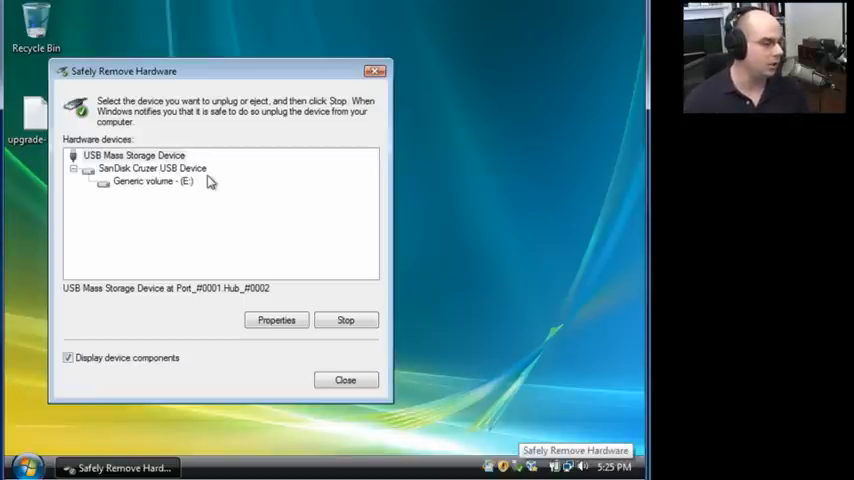
{"action": "left_click", "coordinate": [132, 156]}
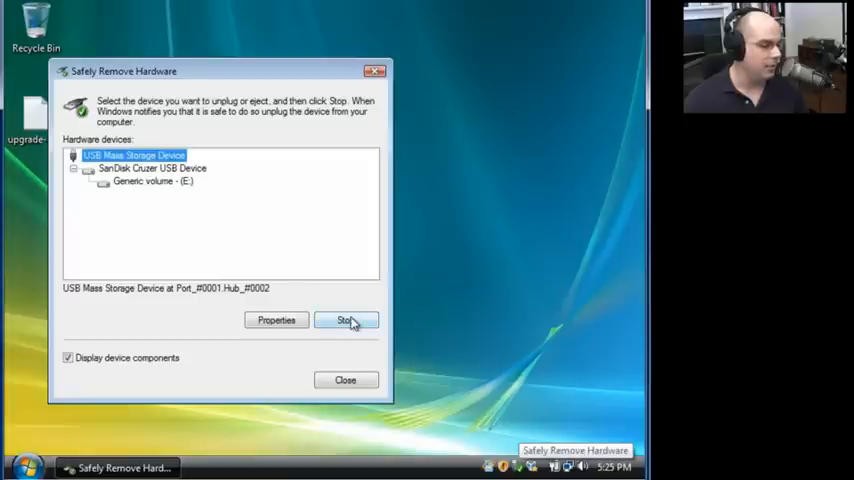
Stop the USB Mass Storage Device and confirm, so Windows reports it is safe to remove.
{"action": "left_click", "coordinate": [344, 320]}
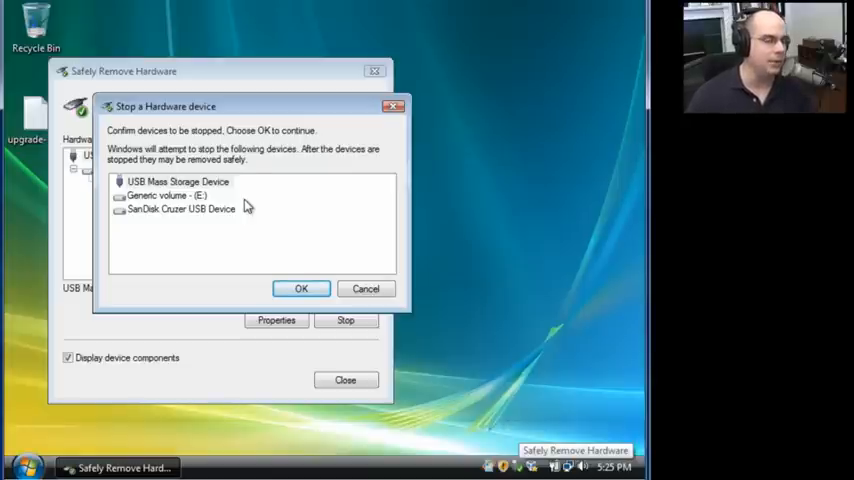
{"action": "mouse_move", "coordinate": [302, 288]}
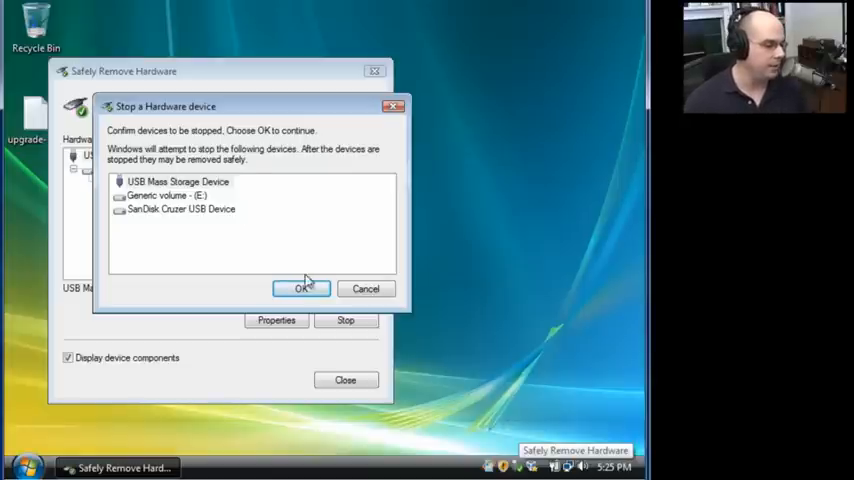
{"action": "left_click", "coordinate": [300, 288]}
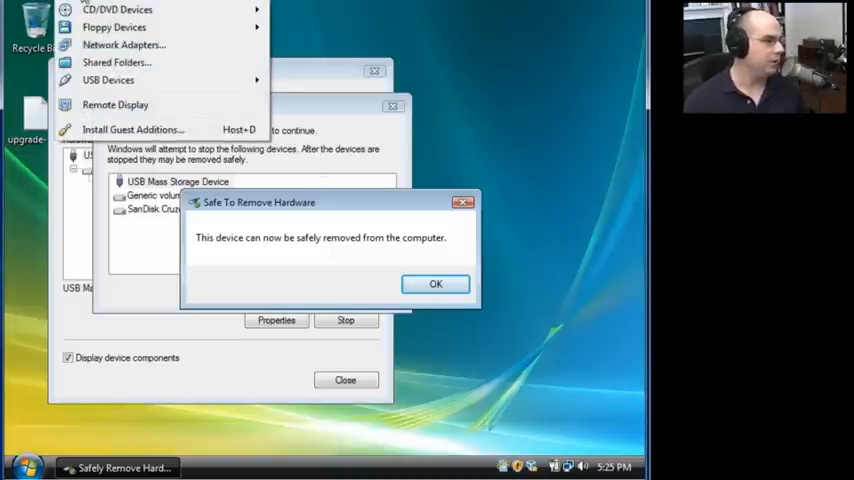
{"action": "left_click", "coordinate": [108, 80]}
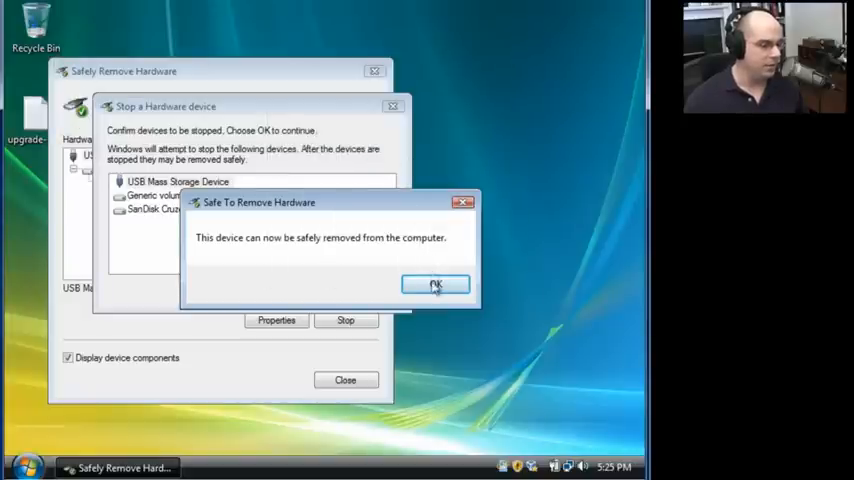
Dismiss the Safe To Remove Hardware message, leaving the device list empty.
{"action": "left_click", "coordinate": [436, 284]}
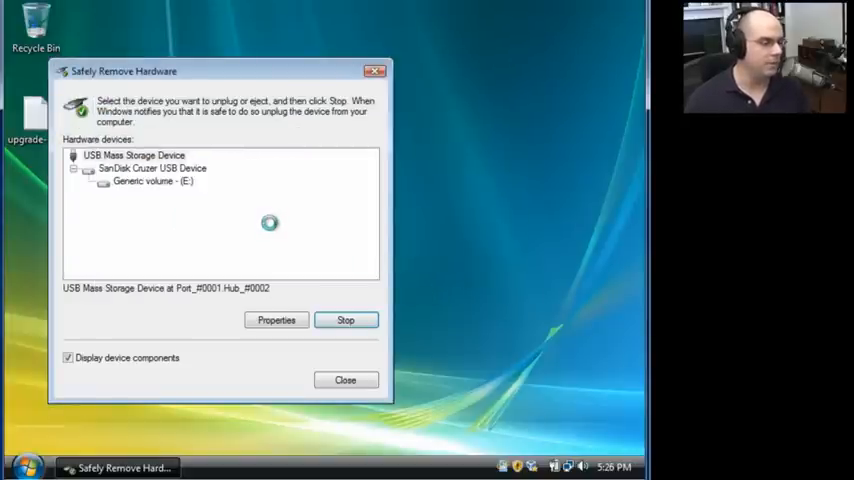
{"action": "left_click", "coordinate": [344, 320]}
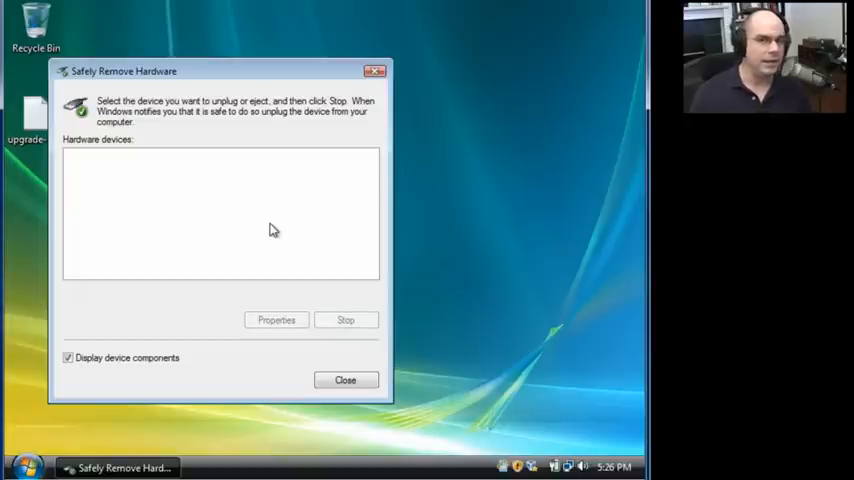